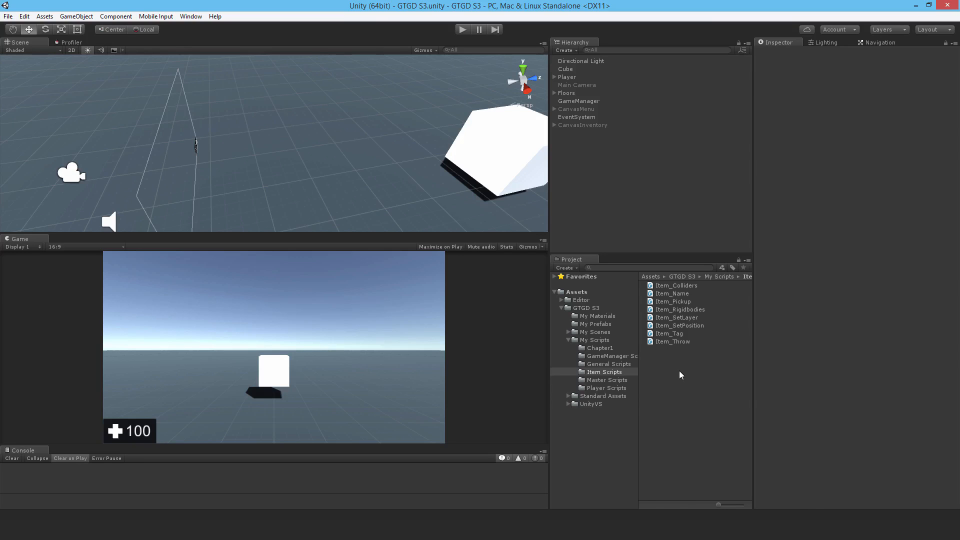
Create a new C# script named Item_Sounds in the Item Scripts folder
right_click(679, 375)
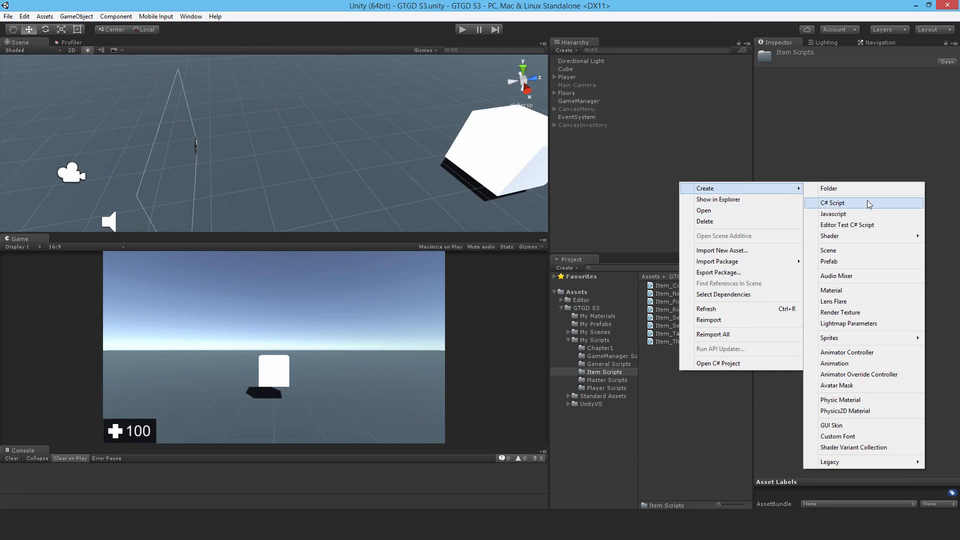
click(833, 202)
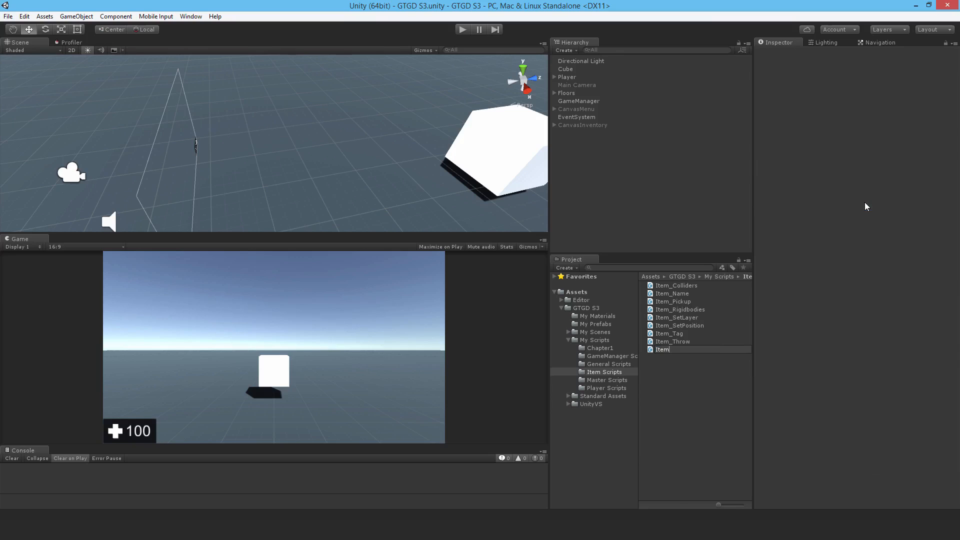
text(_Sounds)
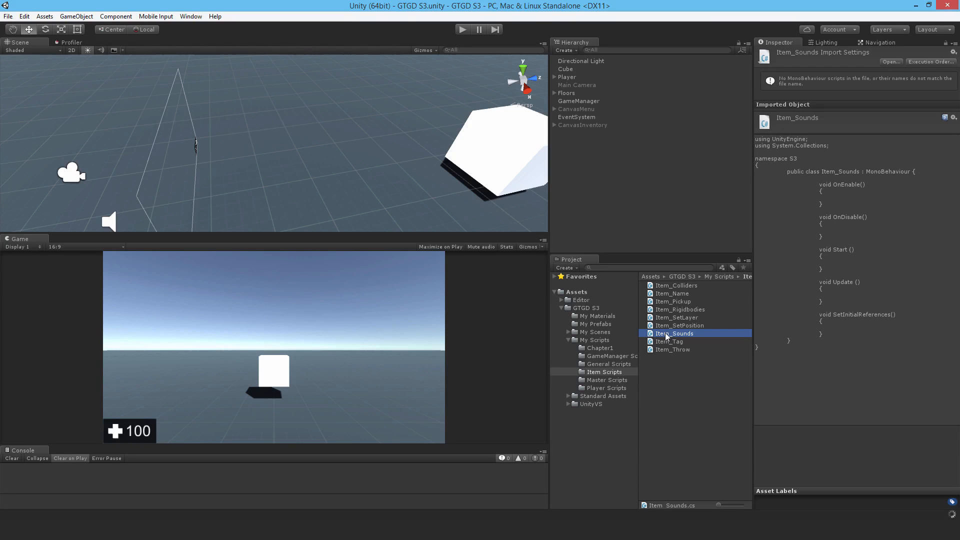
Open Item_Sounds in Visual Studio, replacing Start and Update with an empty PlayThrowSound() method
double_click(674, 333)
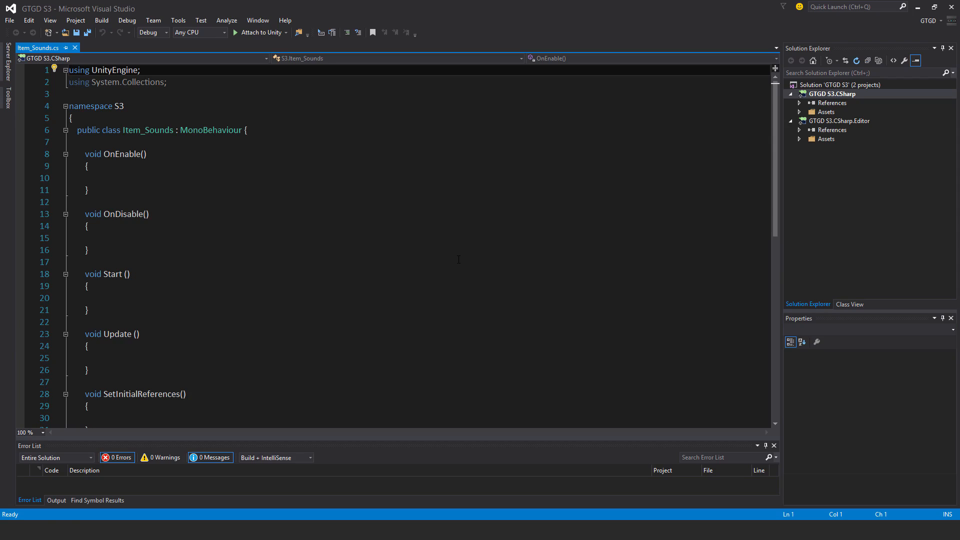
scroll(down, 3)
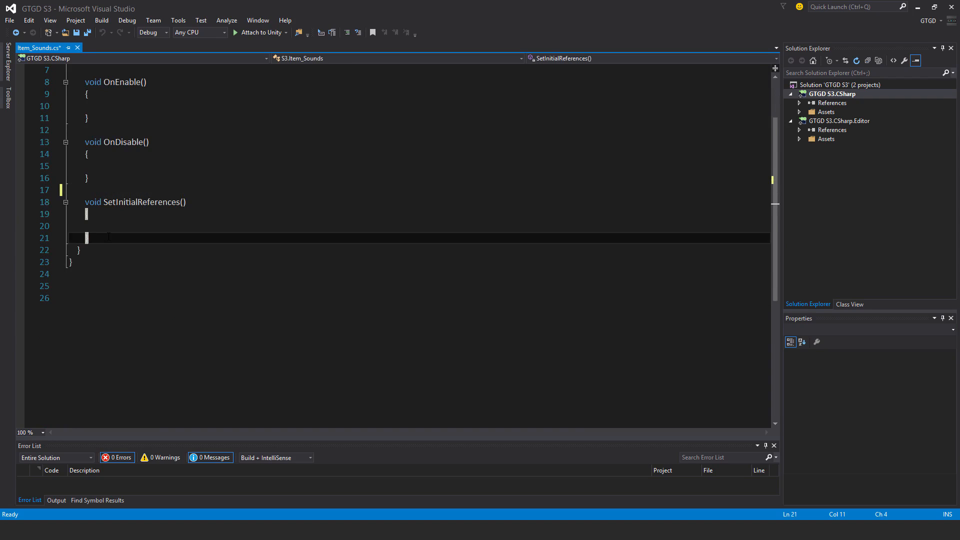
text(void Player)
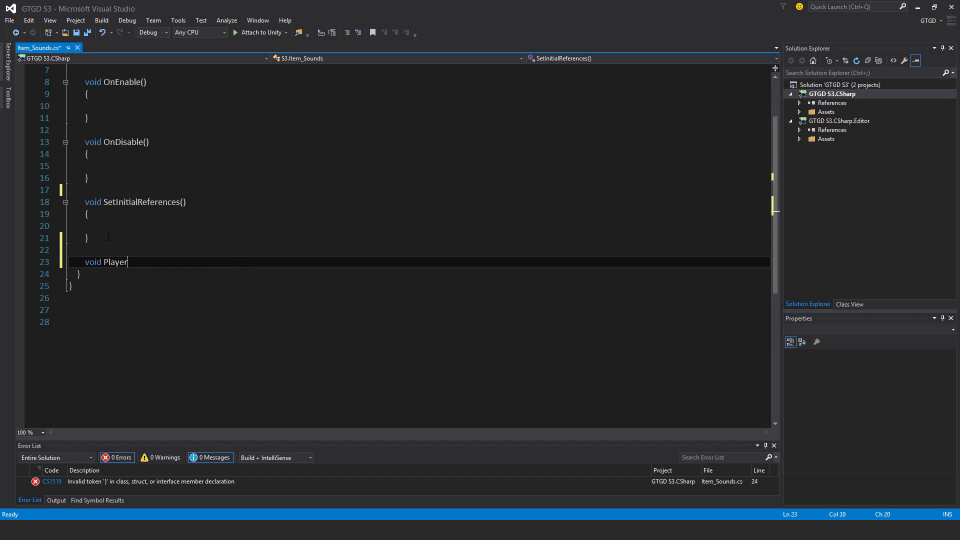
text(ThrowSou)
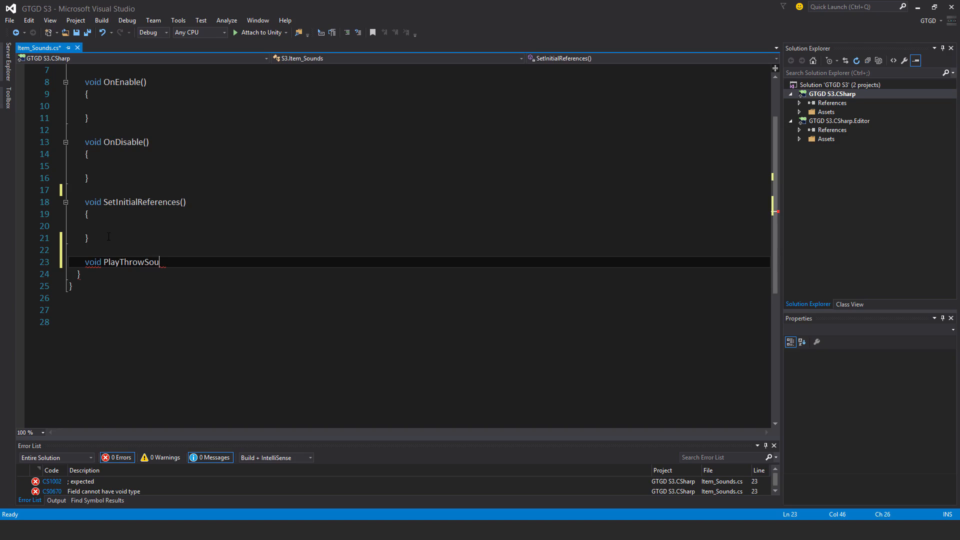
text(nd())
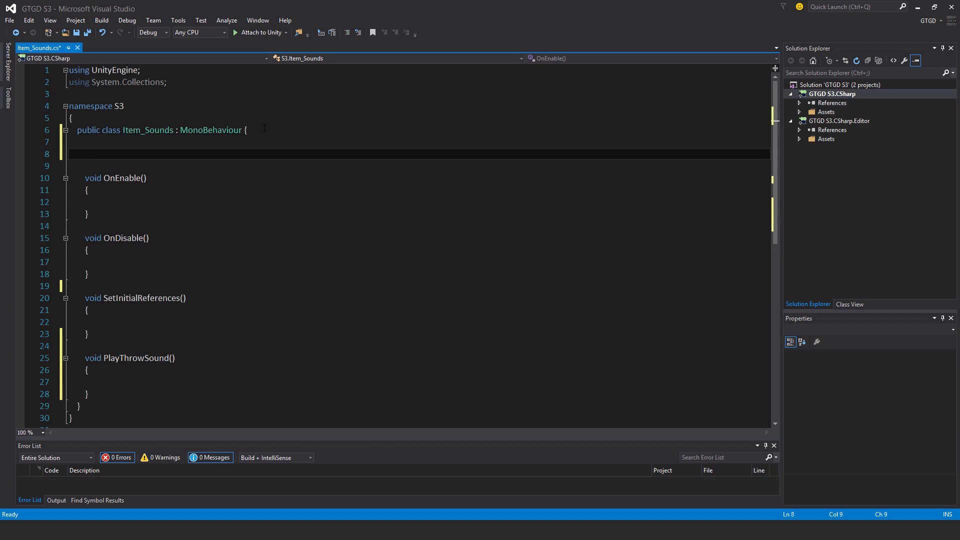
Declare fields itemMaster (private Item_Master), defaultVolume (public float) and throwSound (public AudioClip)
text(private item_Master)
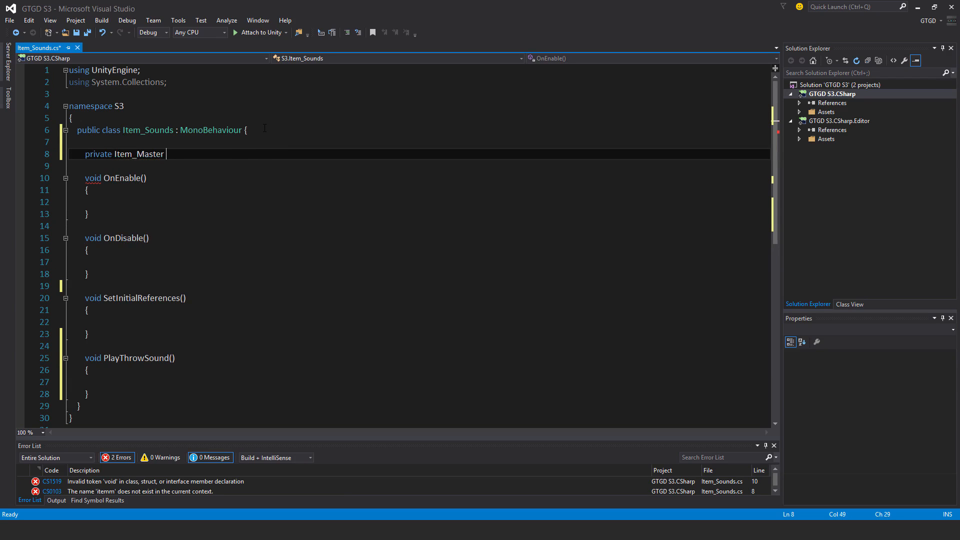
text(itemMaster;)
text(public f)
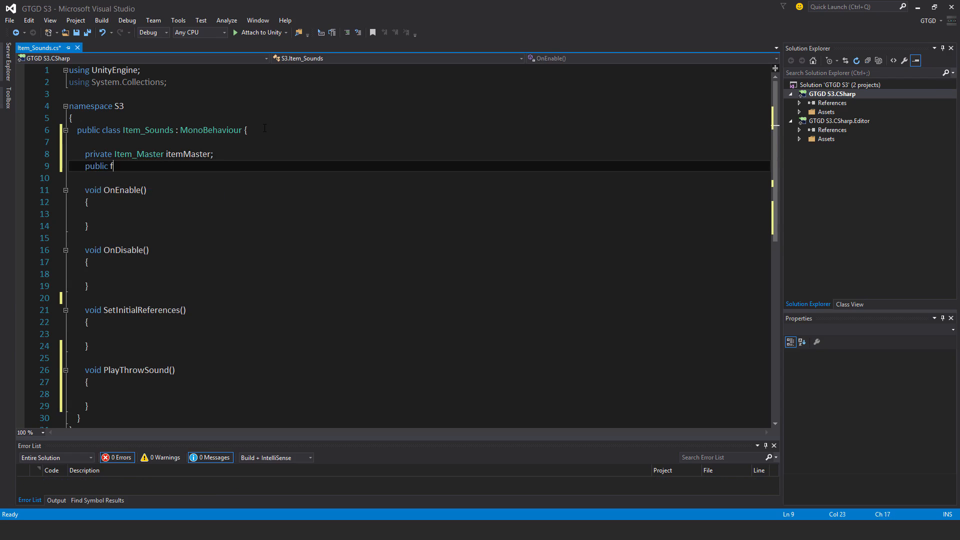
text(loat default)
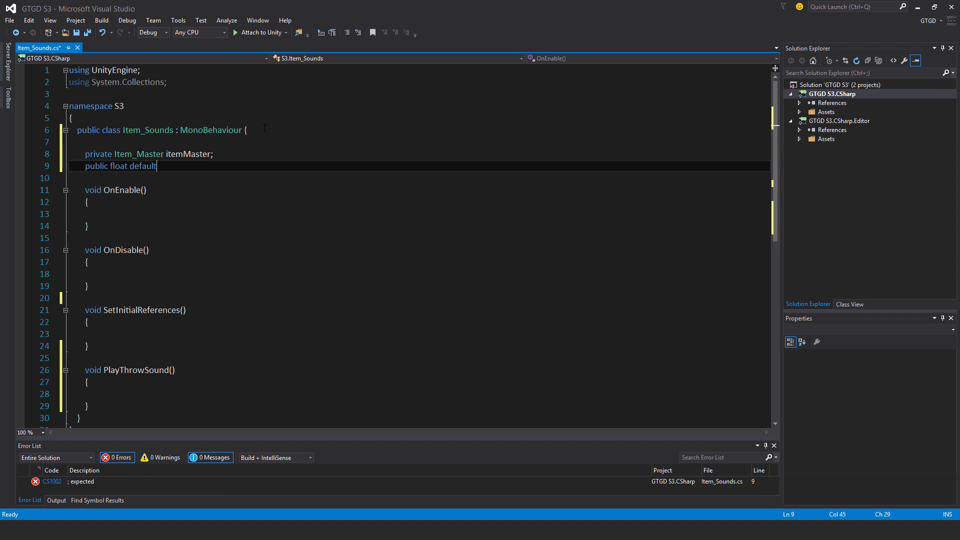
text(Volume;)
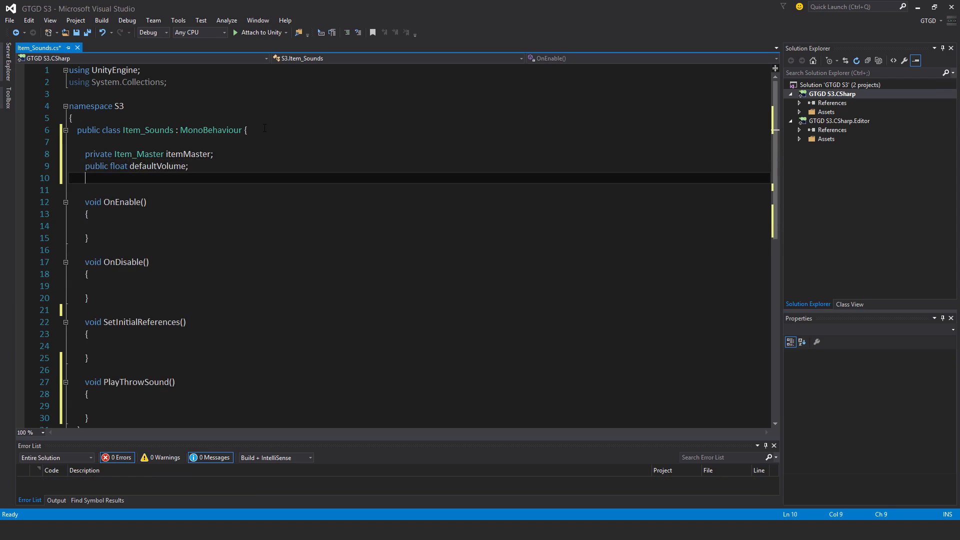
text(public)
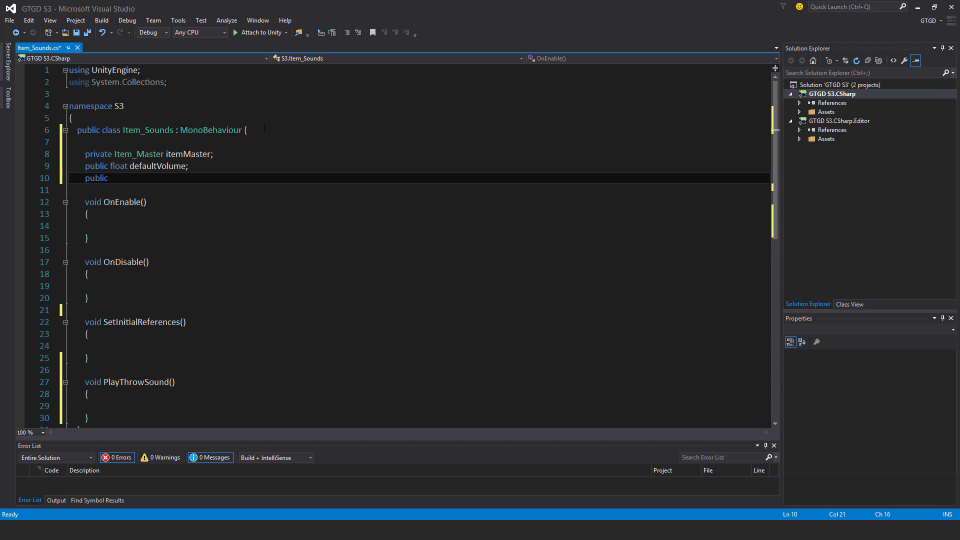
text(AudioClip)
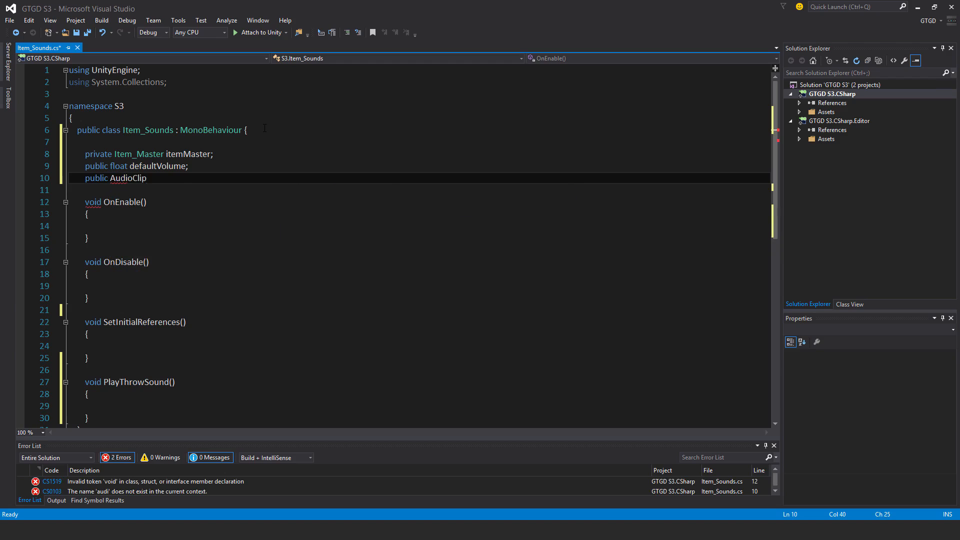
text(throw)
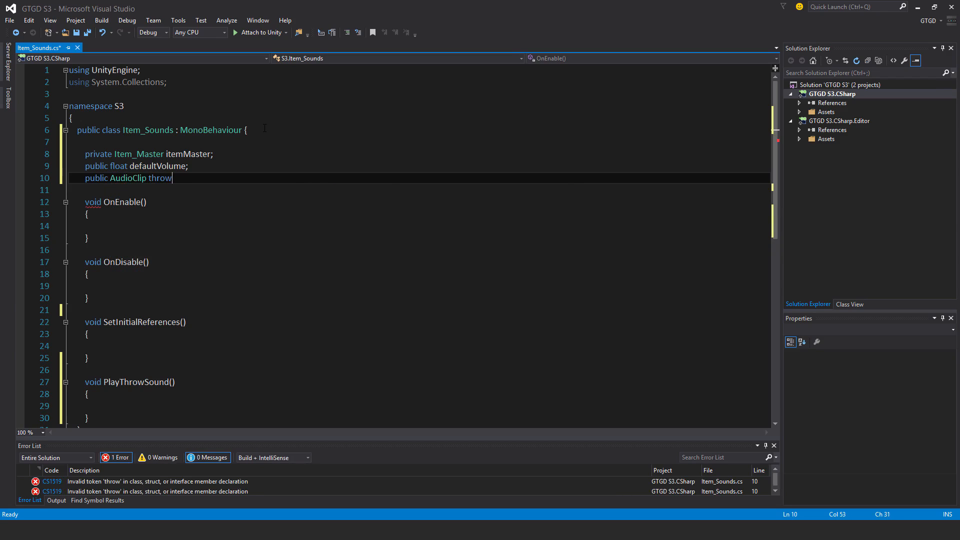
text(Sound;)
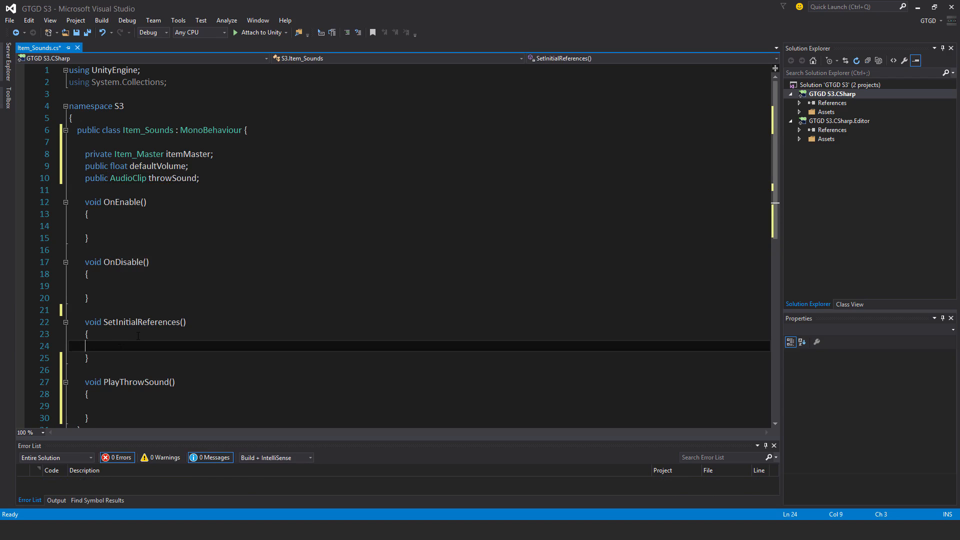
Assign itemMaster = GetComponent<Item_Master>() and call SetInitialReferences() from OnEnable
text(itemMaster)
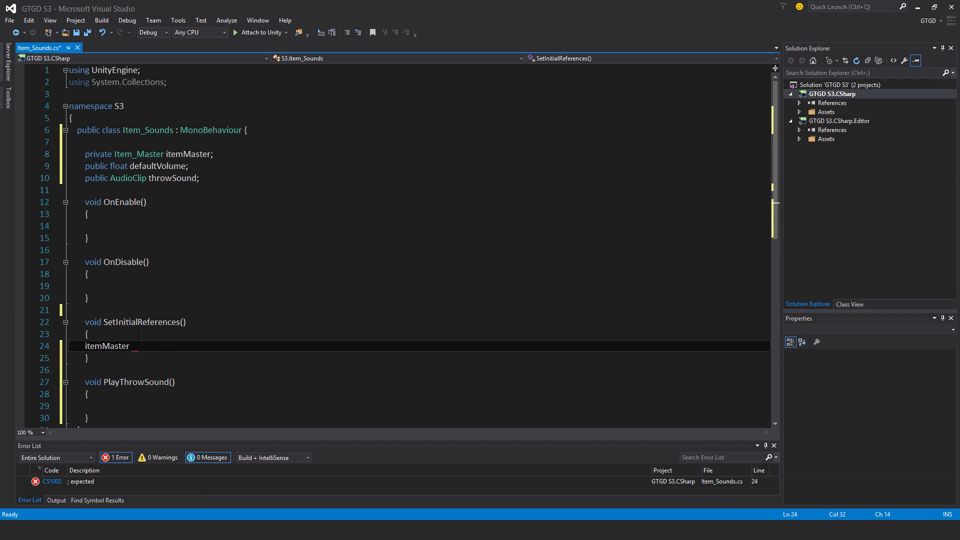
text(= GetComponent<>())
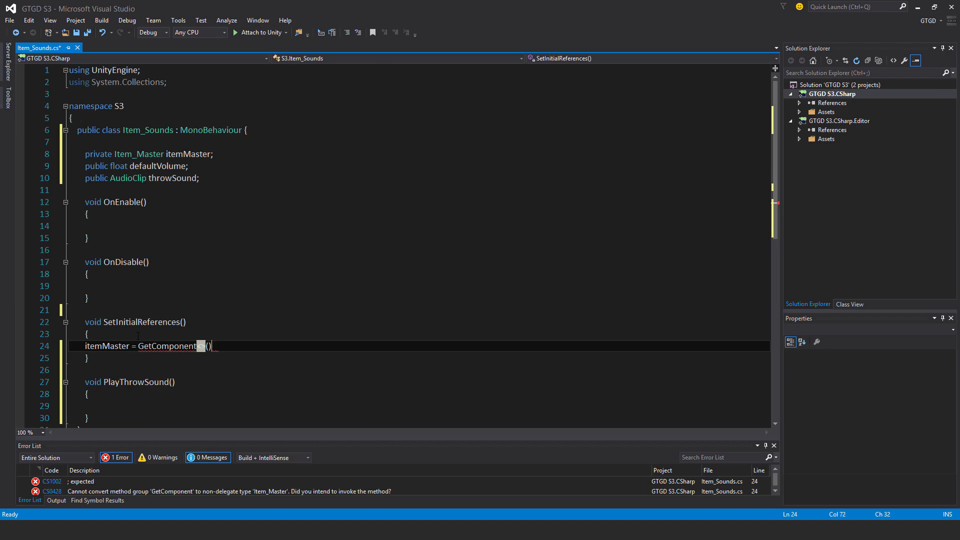
text(Item_Master)
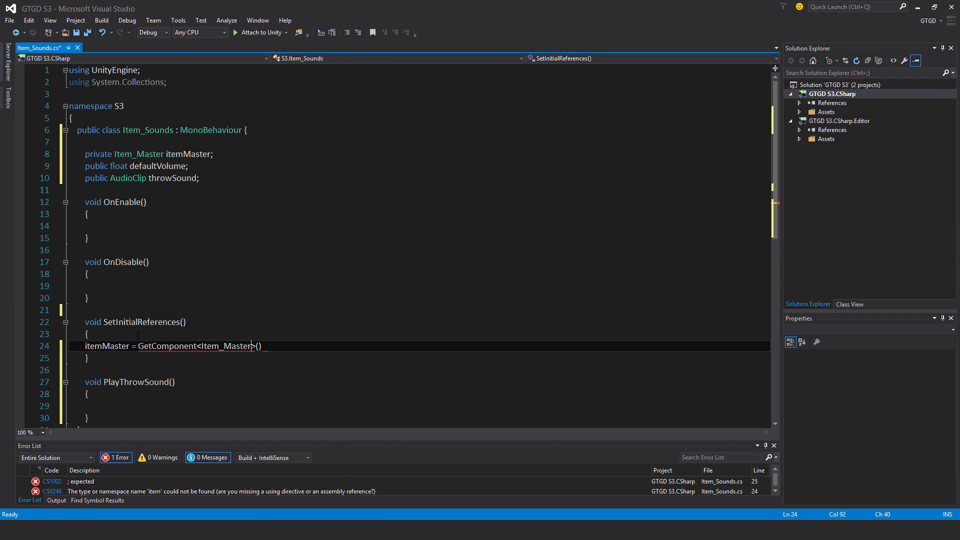
text(();)
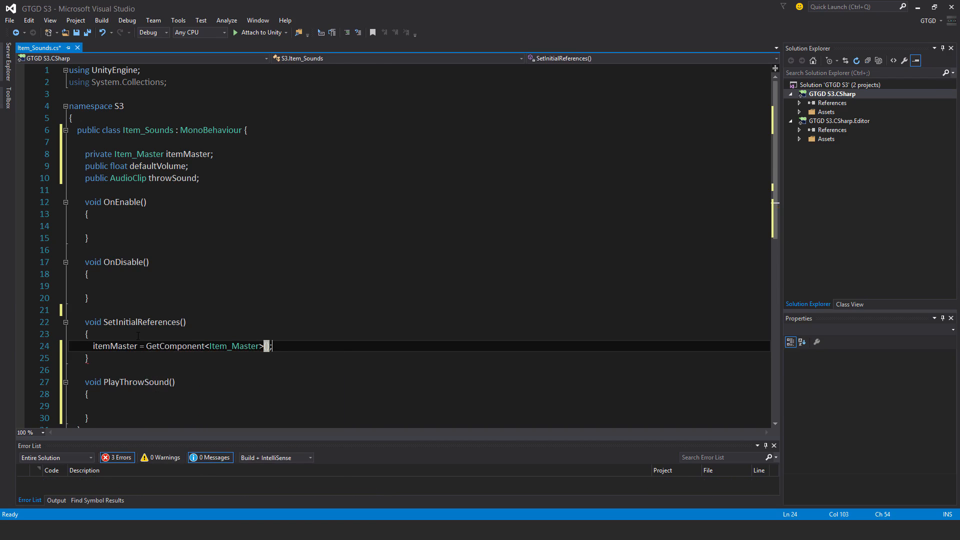
text(set)
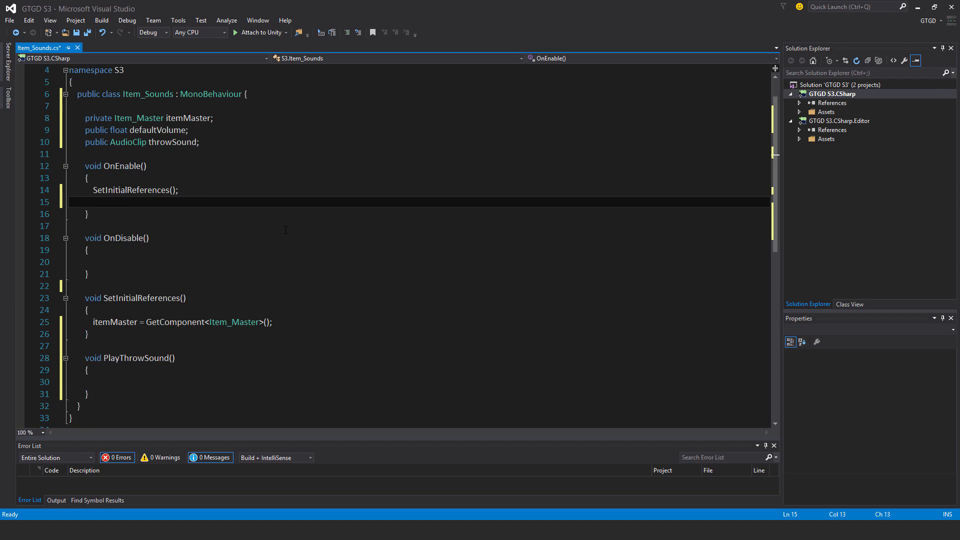
Subscribe PlayThrowSound to itemMaster.EventObjectThrow in OnEnable and unsubscribe it in OnDisable
text(itemMaster.ev)
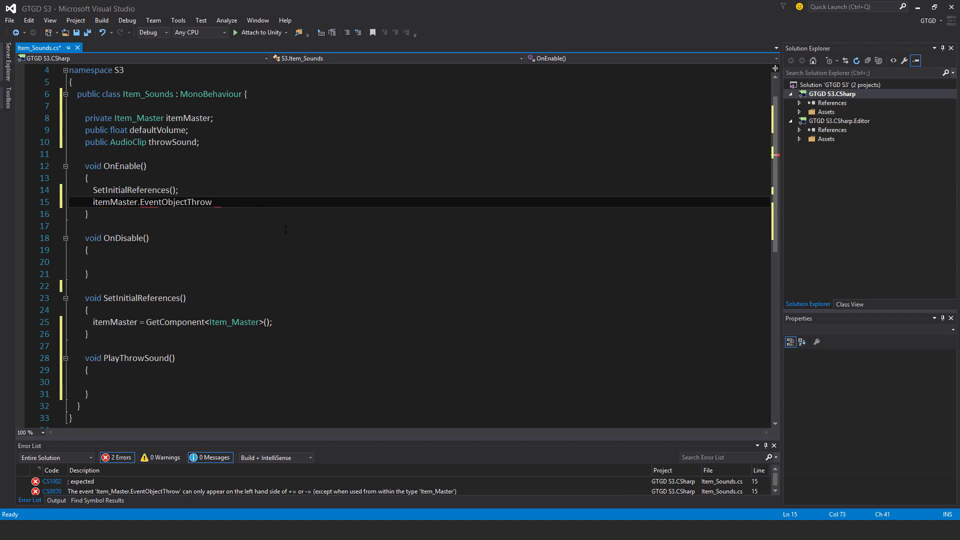
text(+= t)
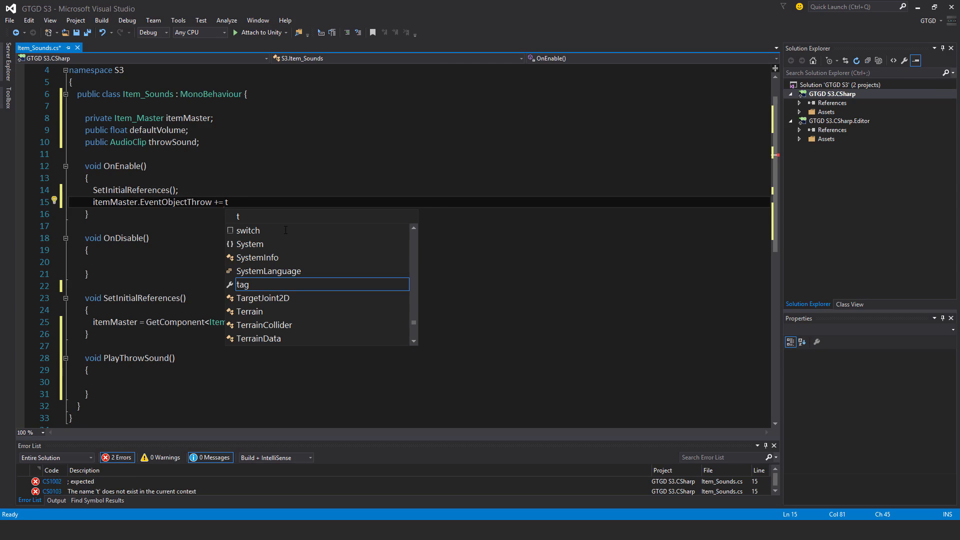
text(playerh)
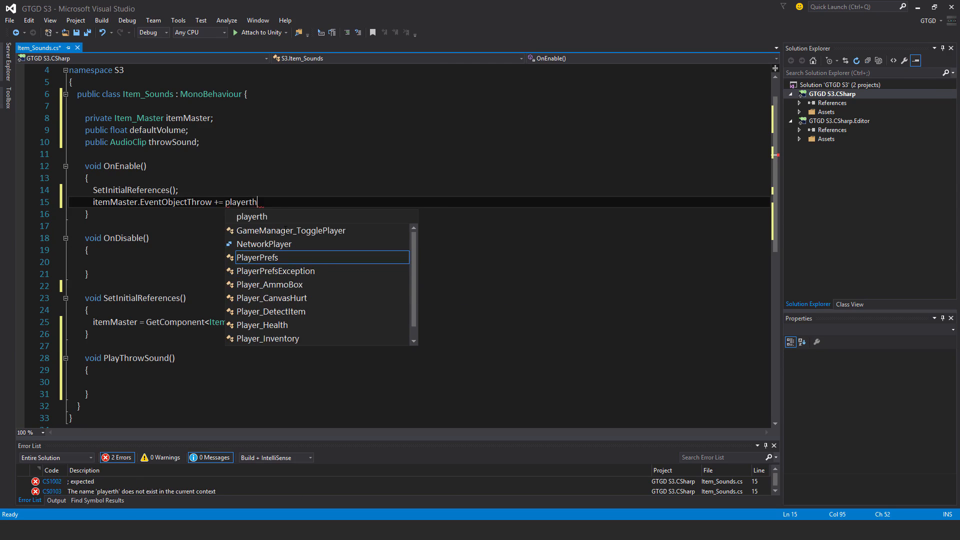
text(PlayThrowSound;)
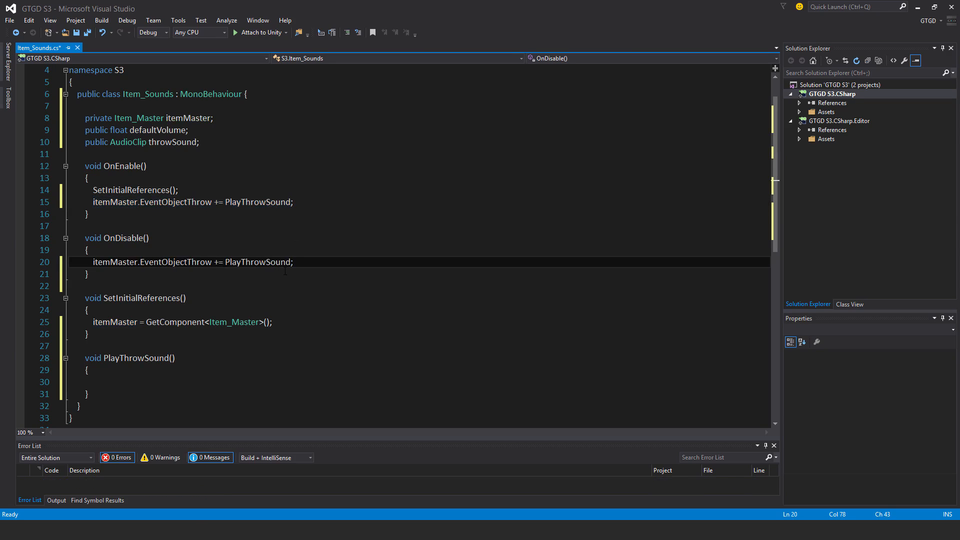
text(-)
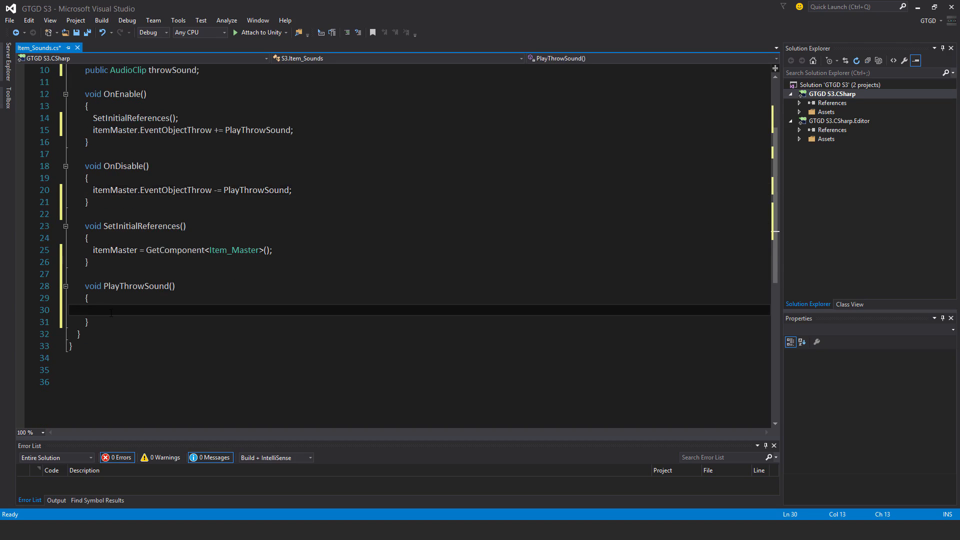
Add an empty if (throwSound != null) block inside PlayThrowSound
text(if)
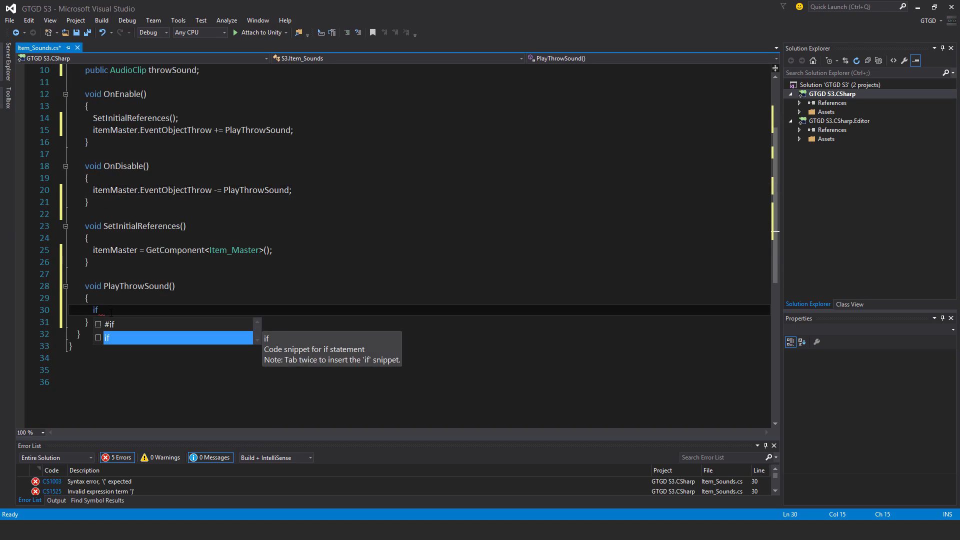
text((thorws)
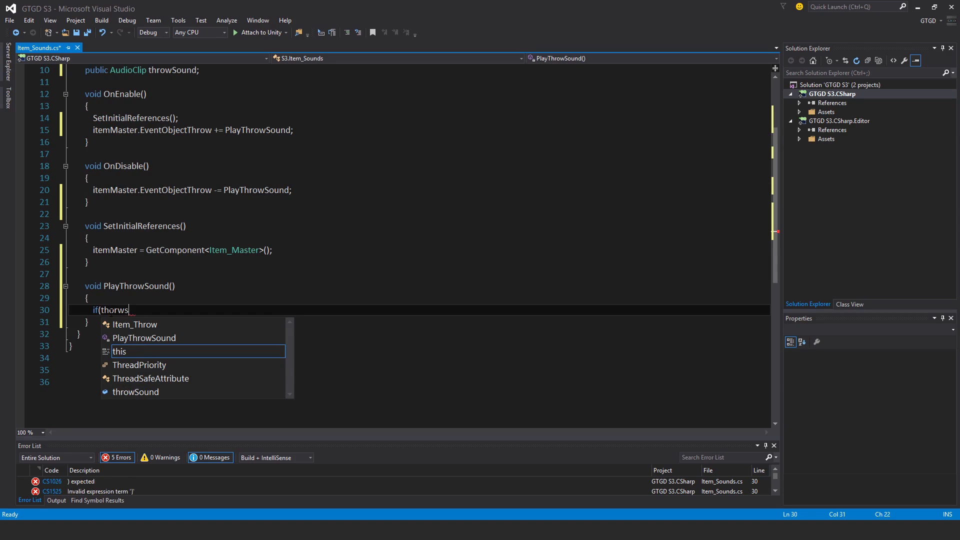
text(throwSound)
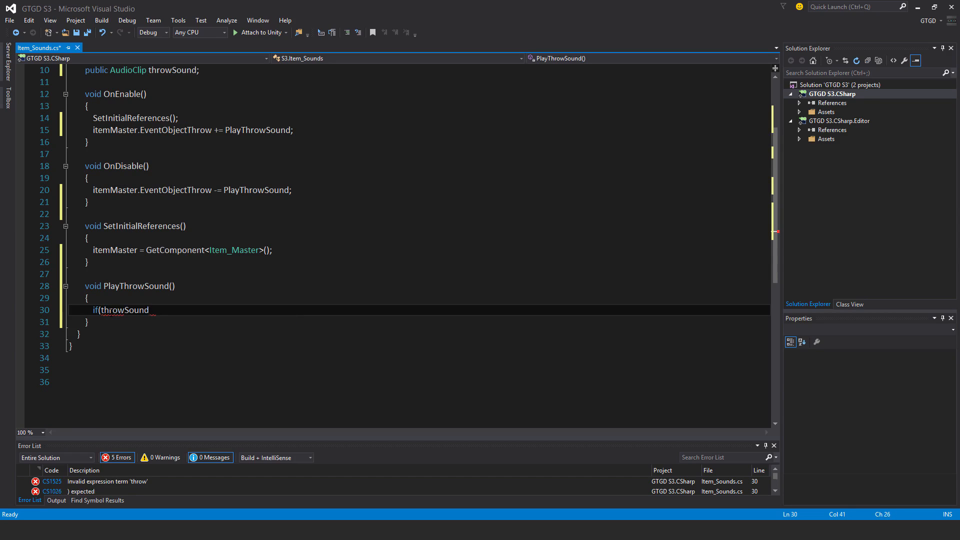
text(!= null)
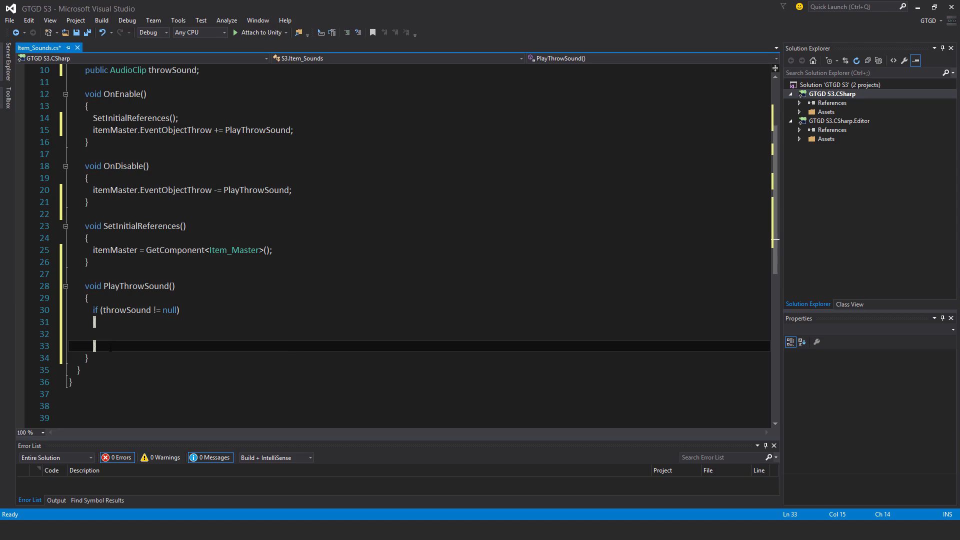
Call AudioSource.PlayClipAtPoint(throwSound, transform.position, defaultVolume) inside the check and save the script
text(aud)
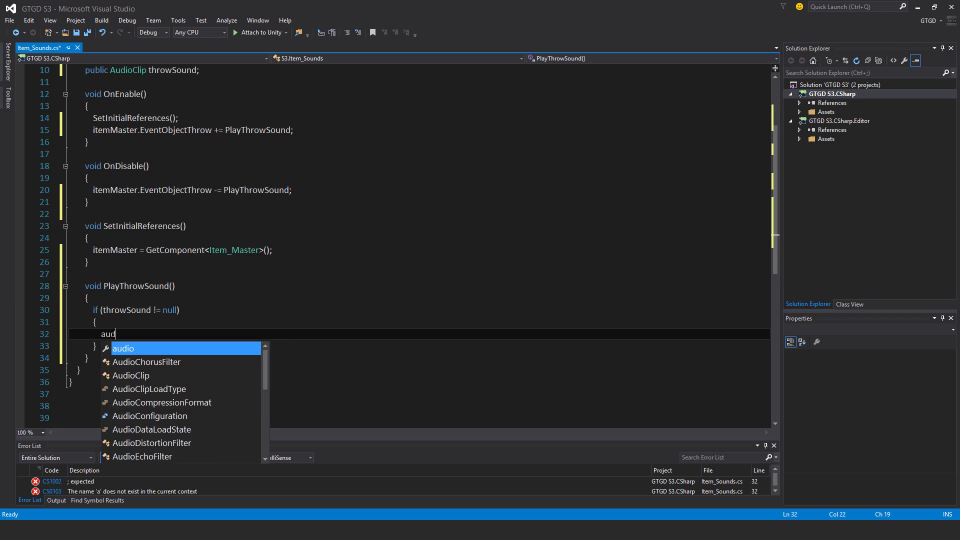
text(sou)
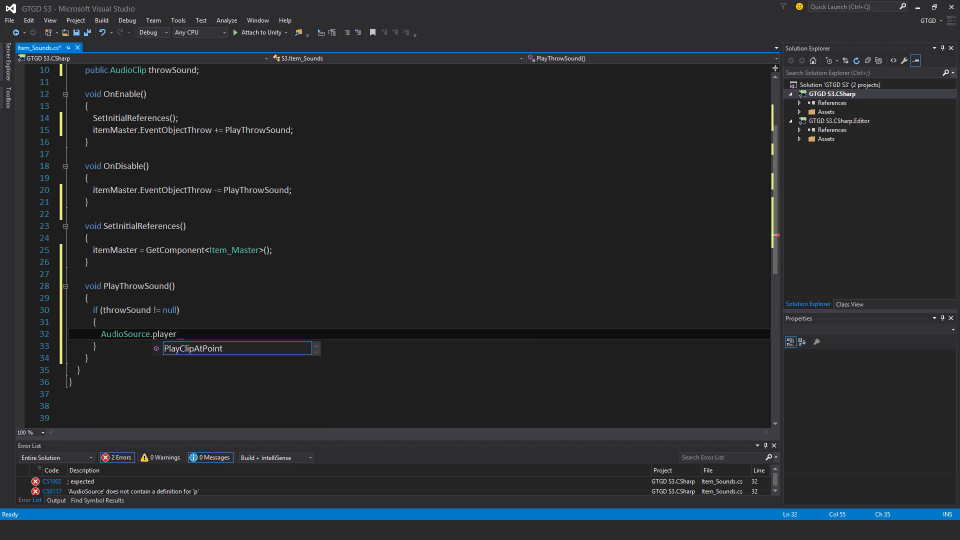
text(PlayClipAtPoint()
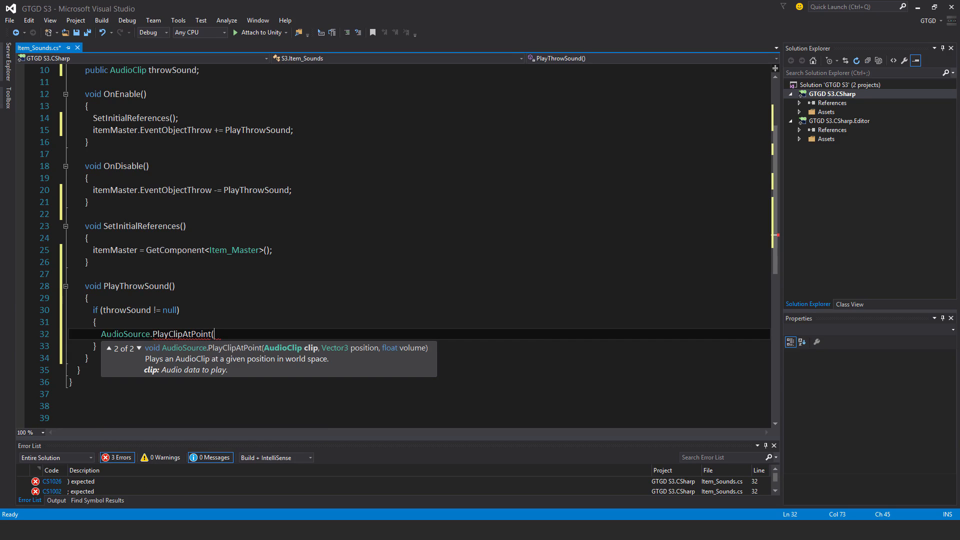
mouse_move(354, 354)
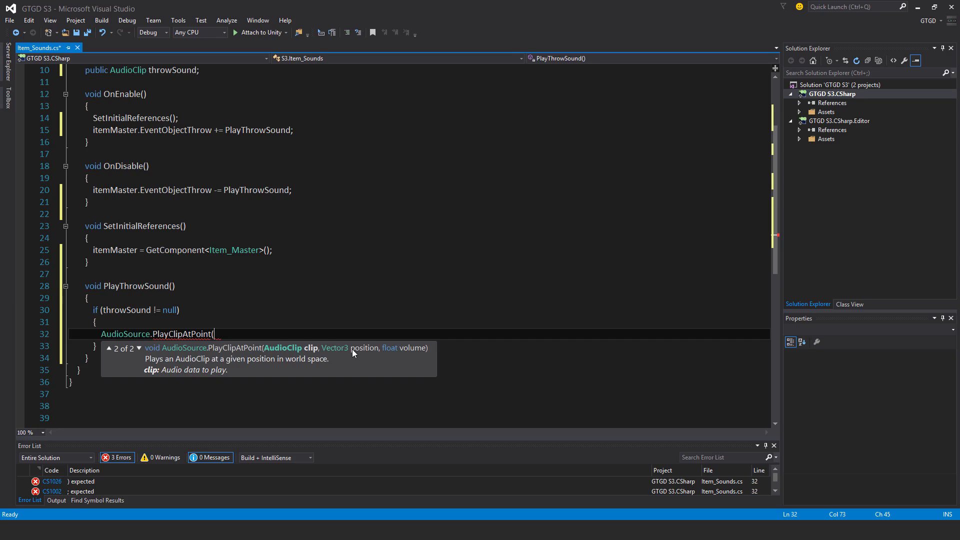
text(throwSound,)
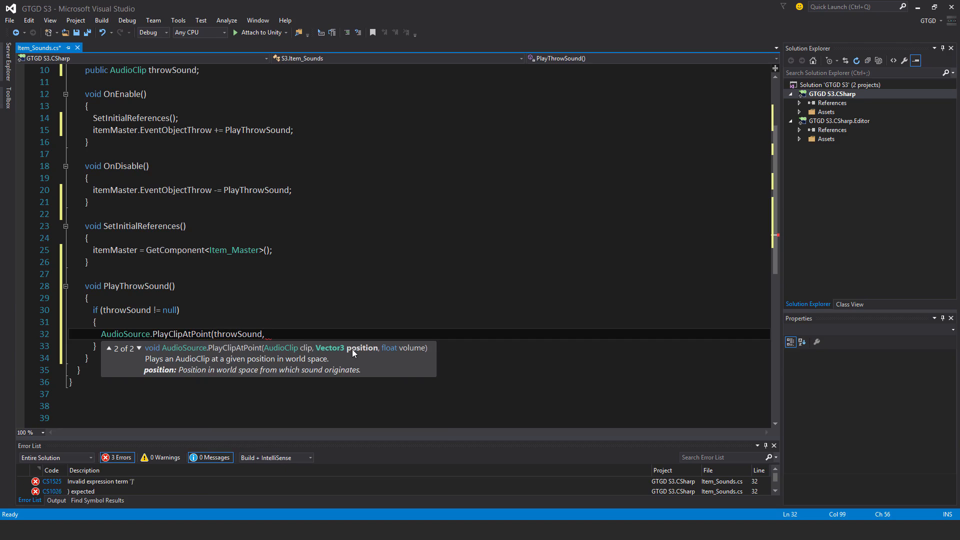
text(transform.p)
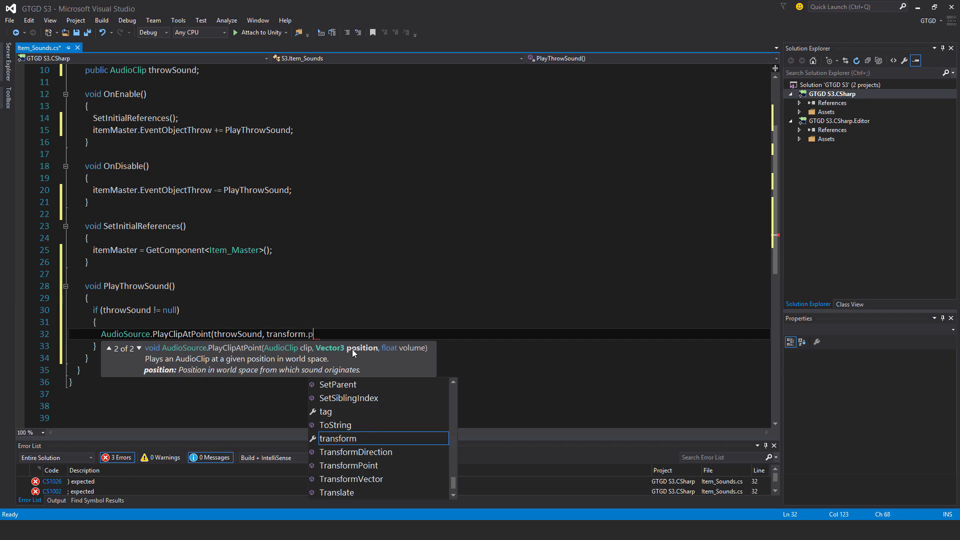
text(osition,)
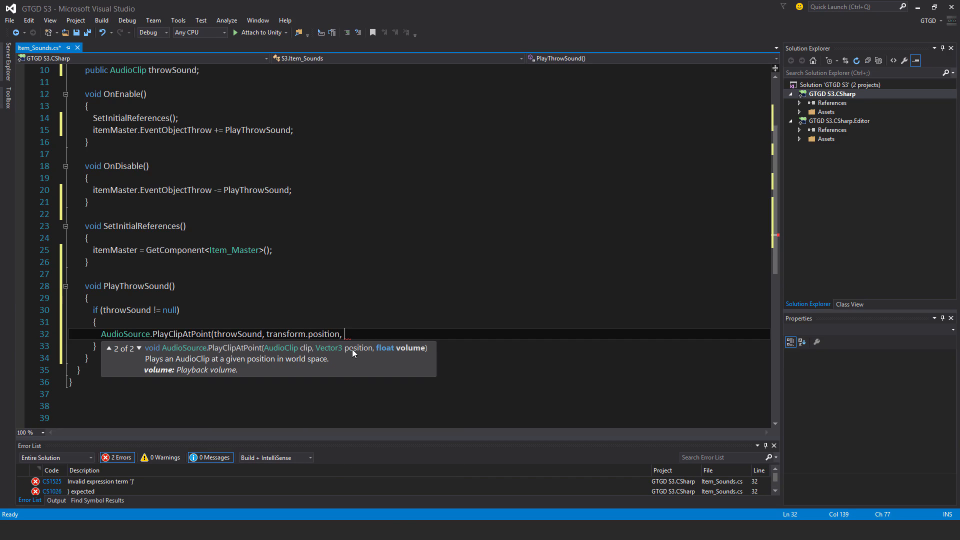
text(defaultVolume)
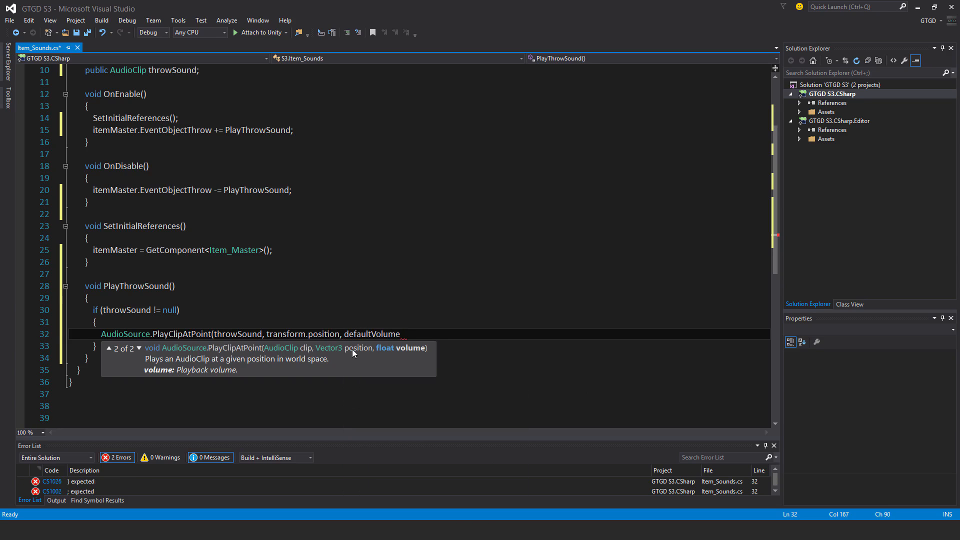
text();)
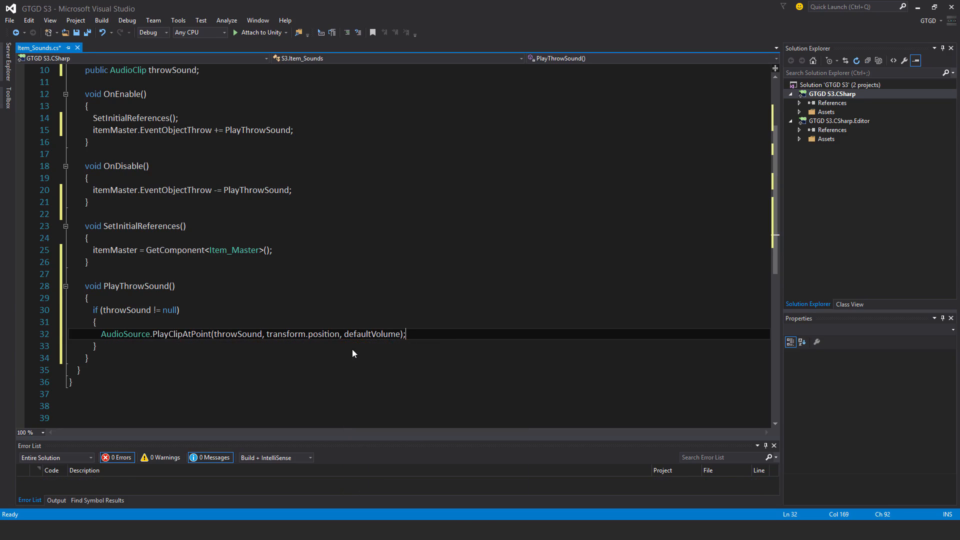
key(ctrl+s)
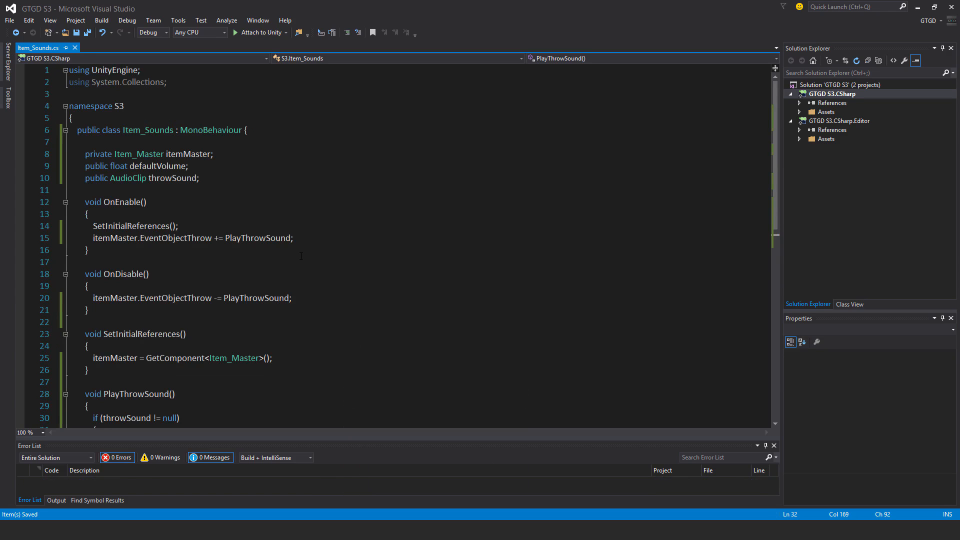
mouse_move(548, 399)
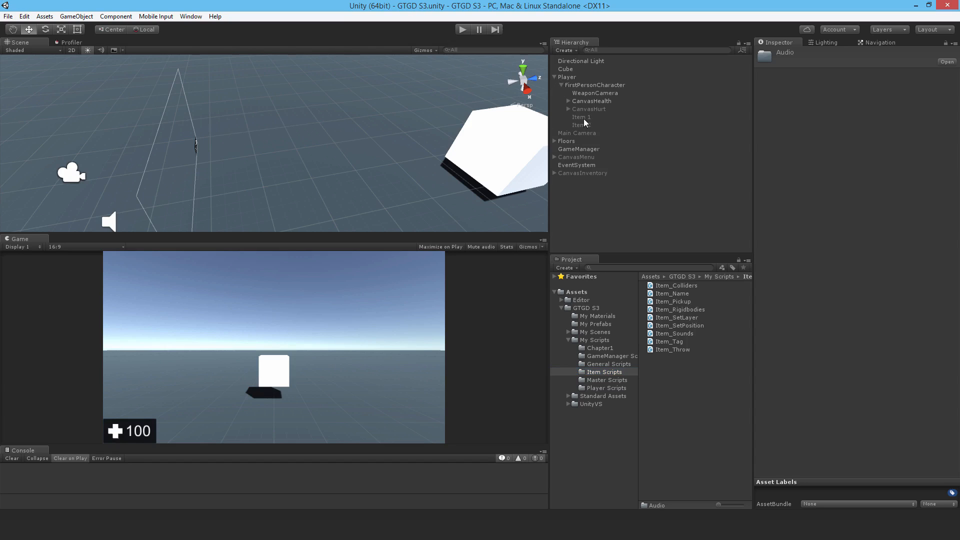
Add Item_Sounds to Item 1 and Item 2 with Default Volume 0.4, then browse to FirstPersonCharacter Audio
click(582, 117)
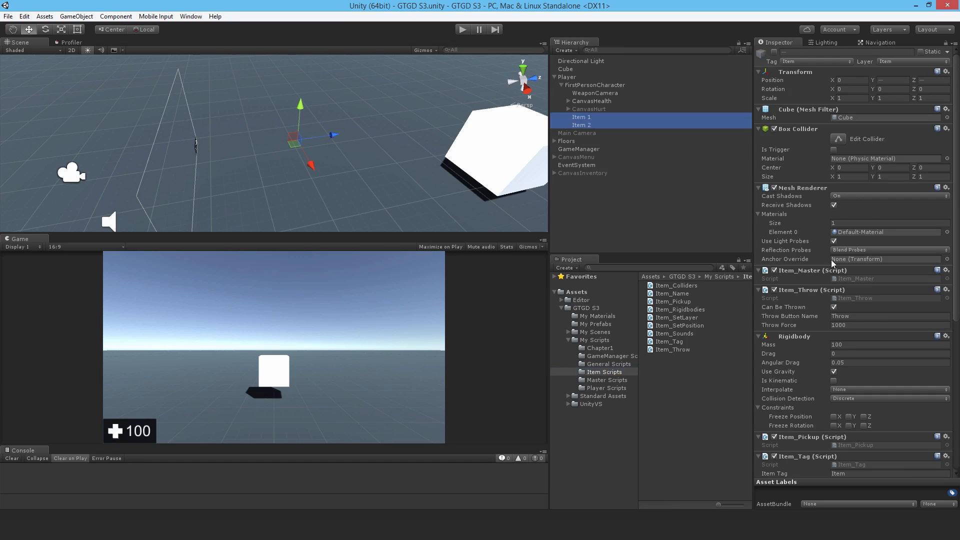
scroll(down, 3)
text(0.4)
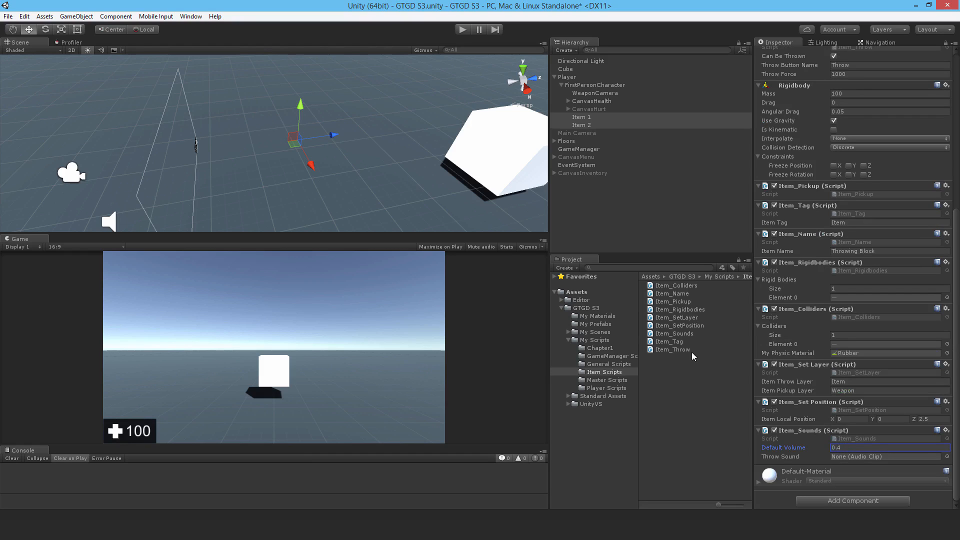
click(606, 396)
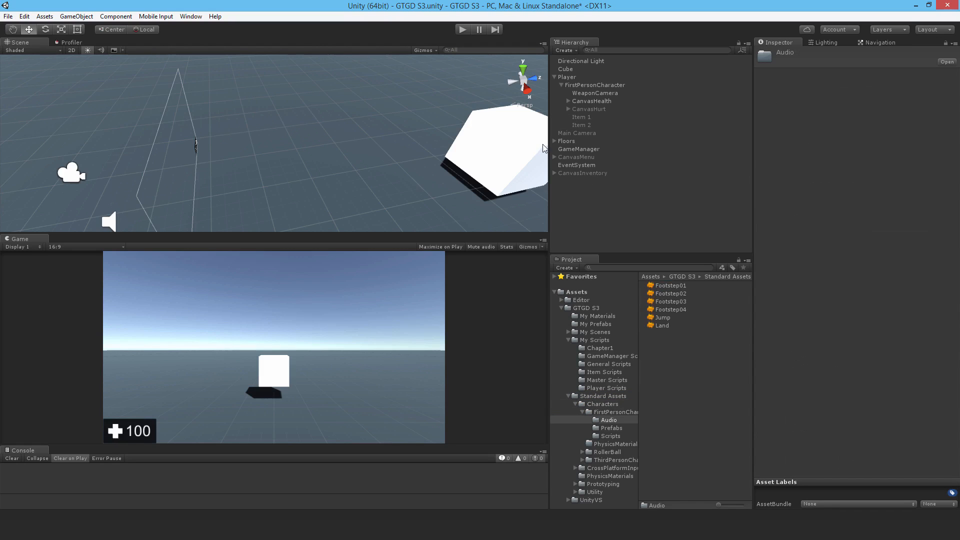
Assign the Jump clip as Throw Sound on both items' Item_Sounds components
click(581, 118)
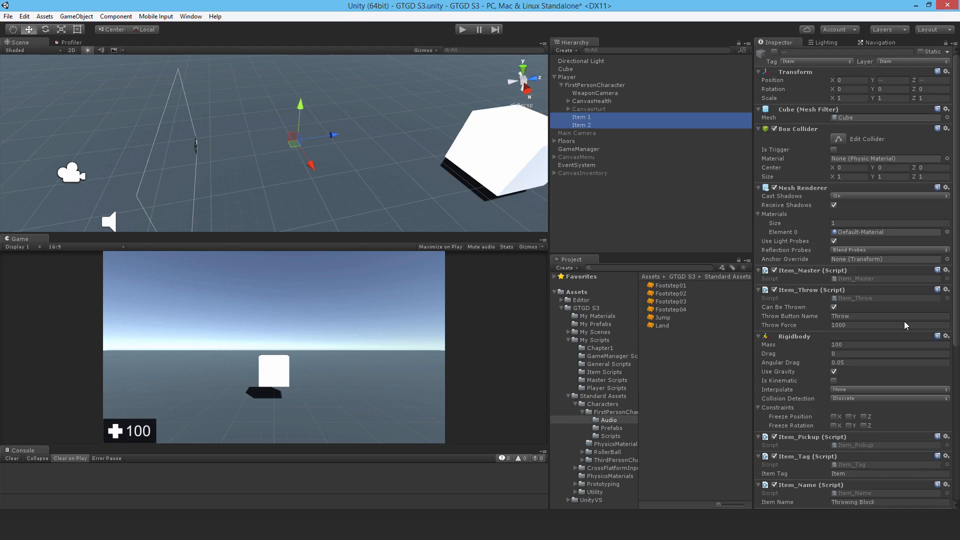
scroll(down, 3)
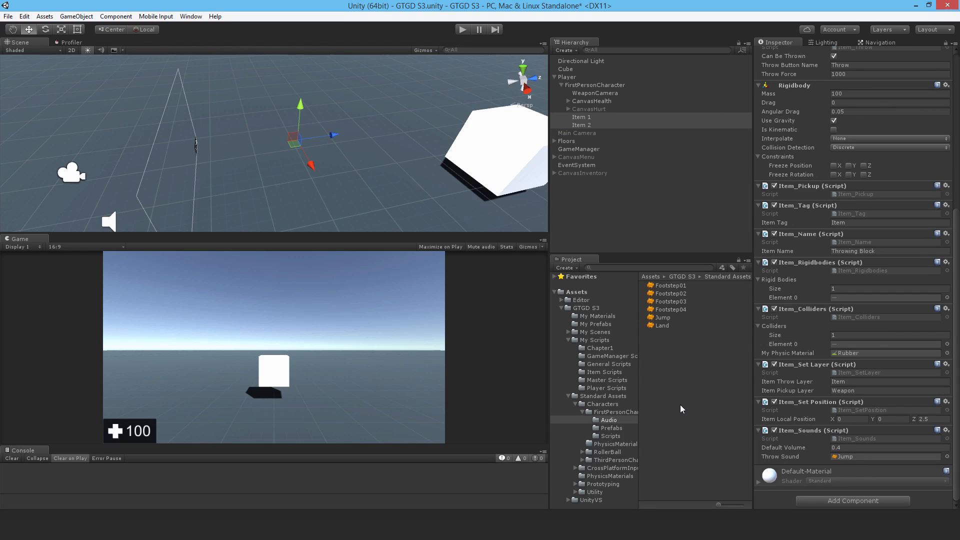
mouse_move(469, 28)
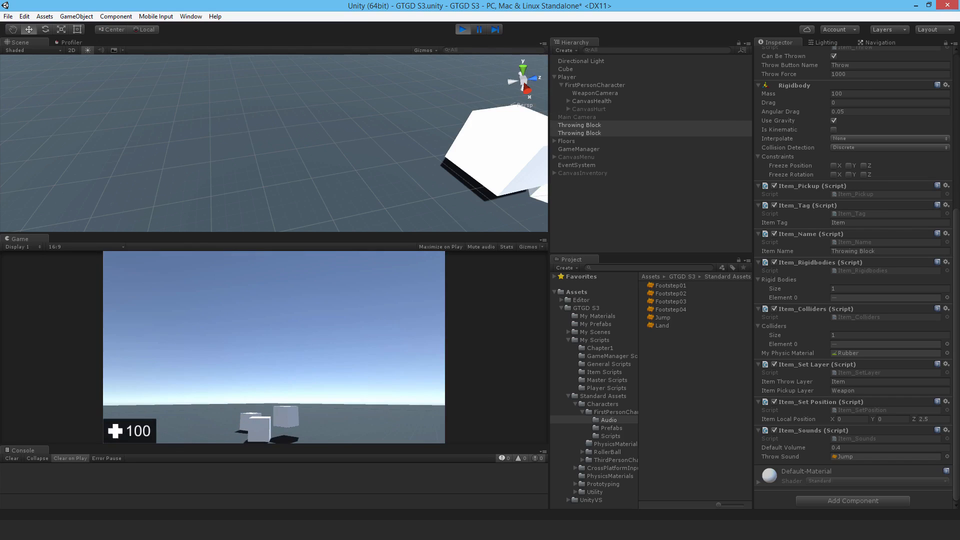
Play-test by throwing the blocks to hear the Jump sound, then exit play mode
key(escape)
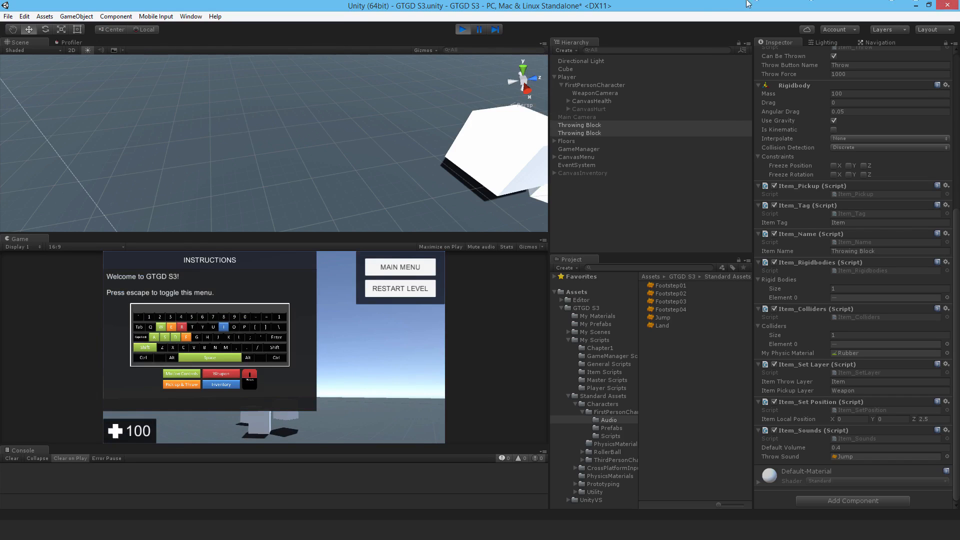
click(463, 29)
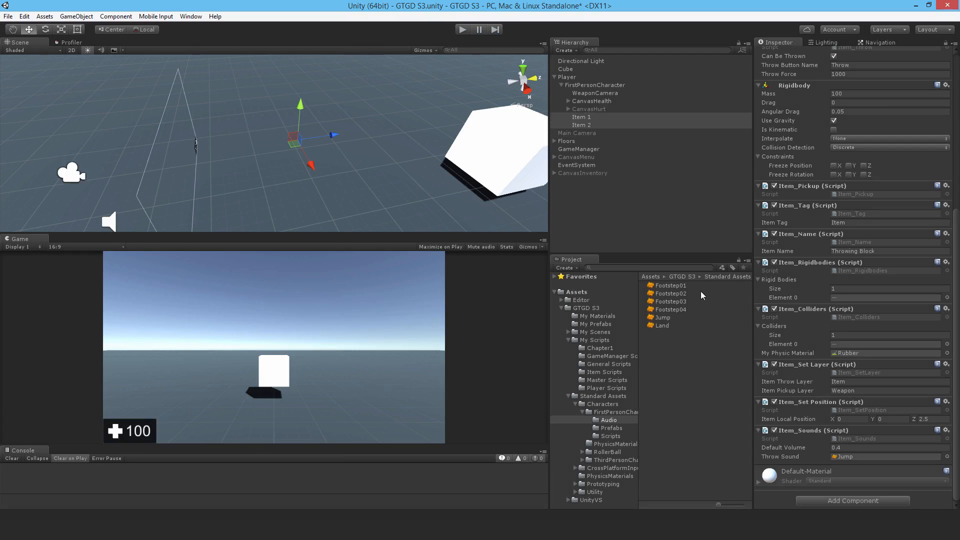
mouse_move(818, 464)
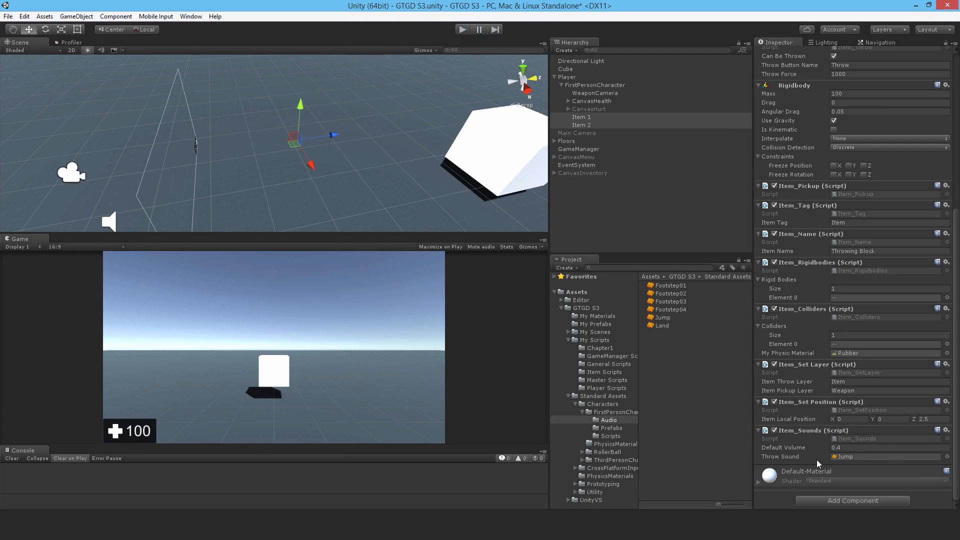
mouse_move(771, 300)
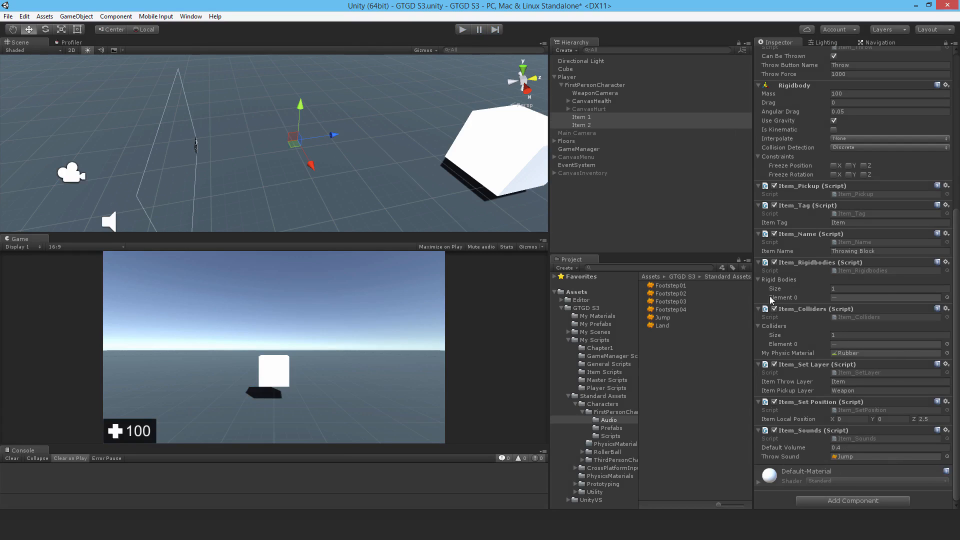